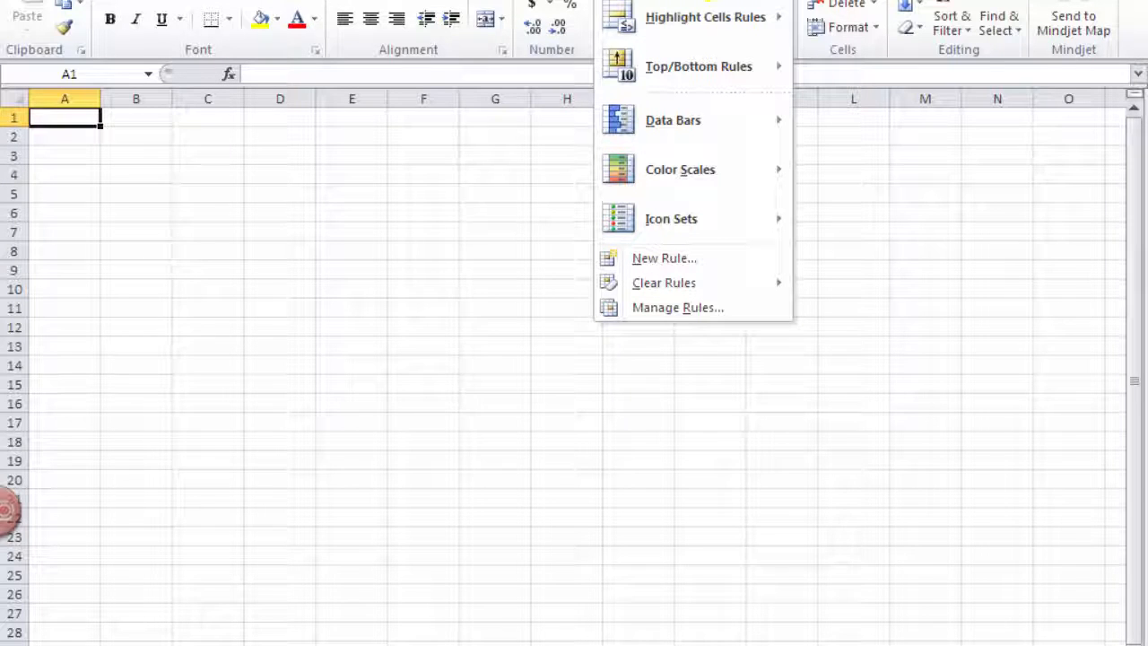
mouse_move(663, 283)
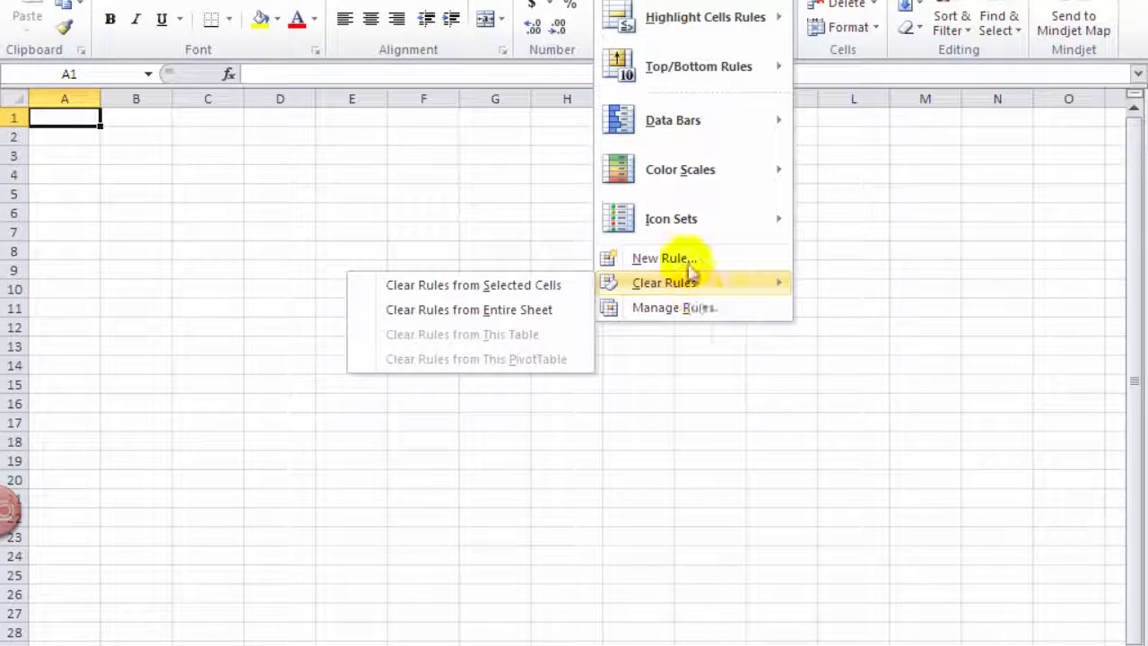
mouse_move(664, 258)
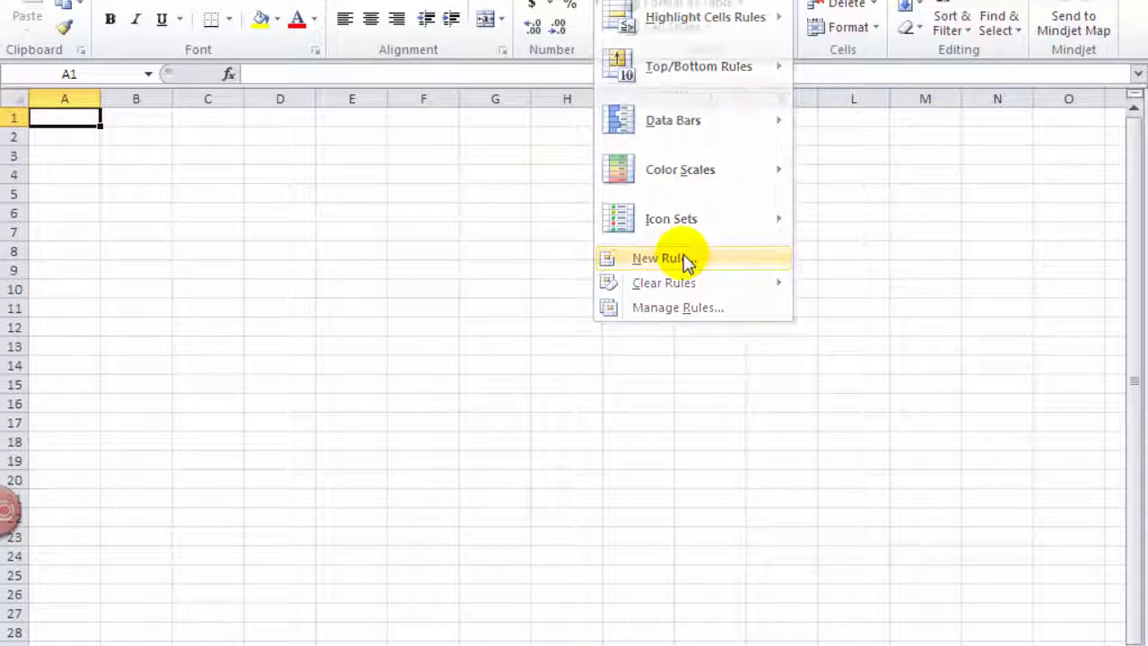
- Begin a new conditional formatting rule via New Rule... on the empty sheet
left_click(661, 258)
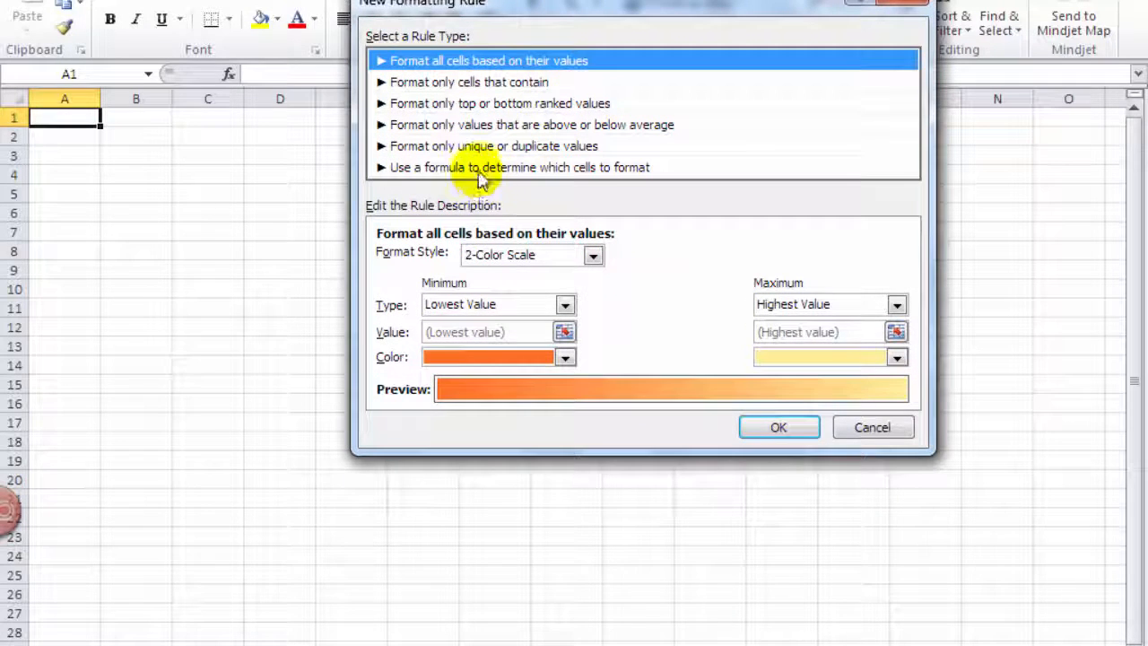
- Choose the formula-based rule type and enter the condition =mod(row(),2)=0
left_click(521, 166)
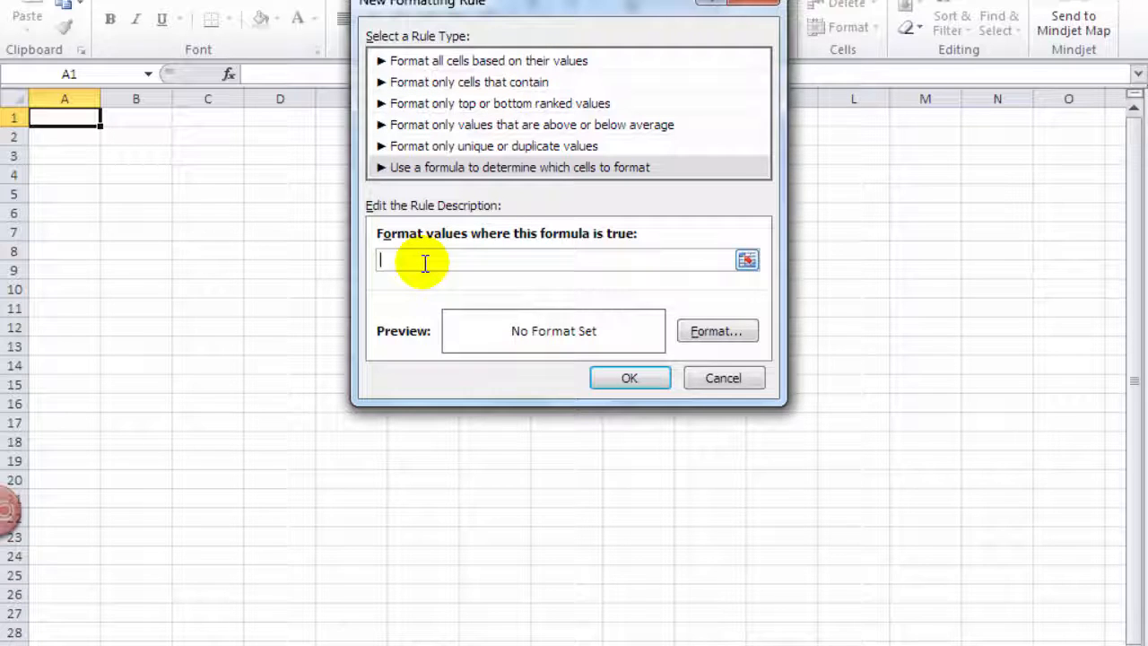
type("=")
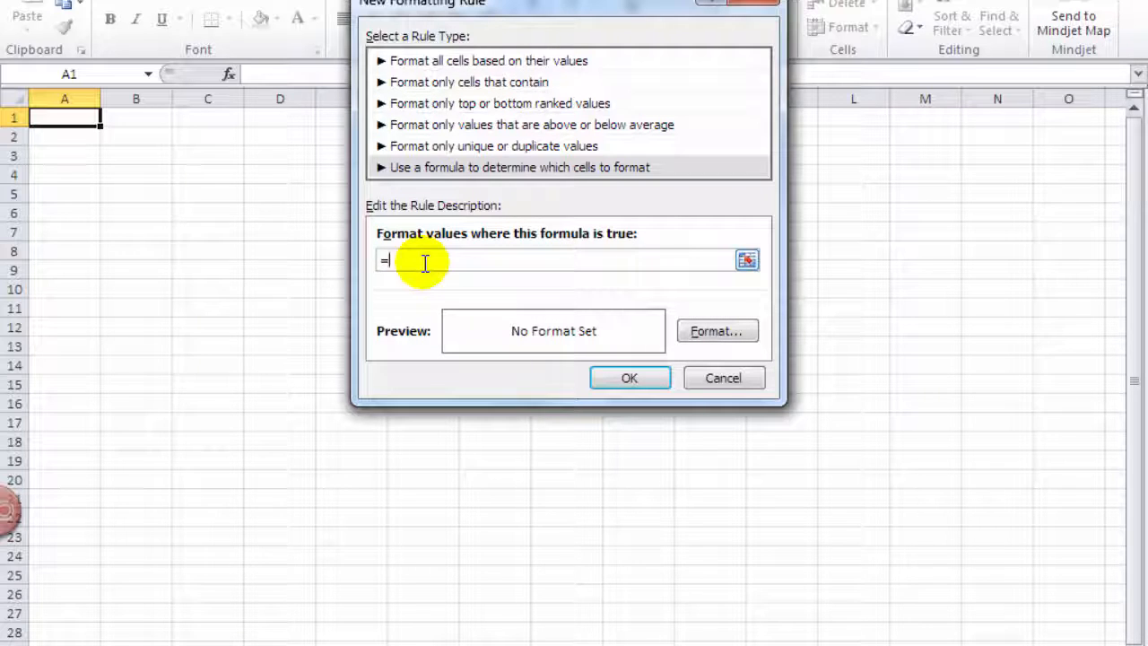
type("mod")
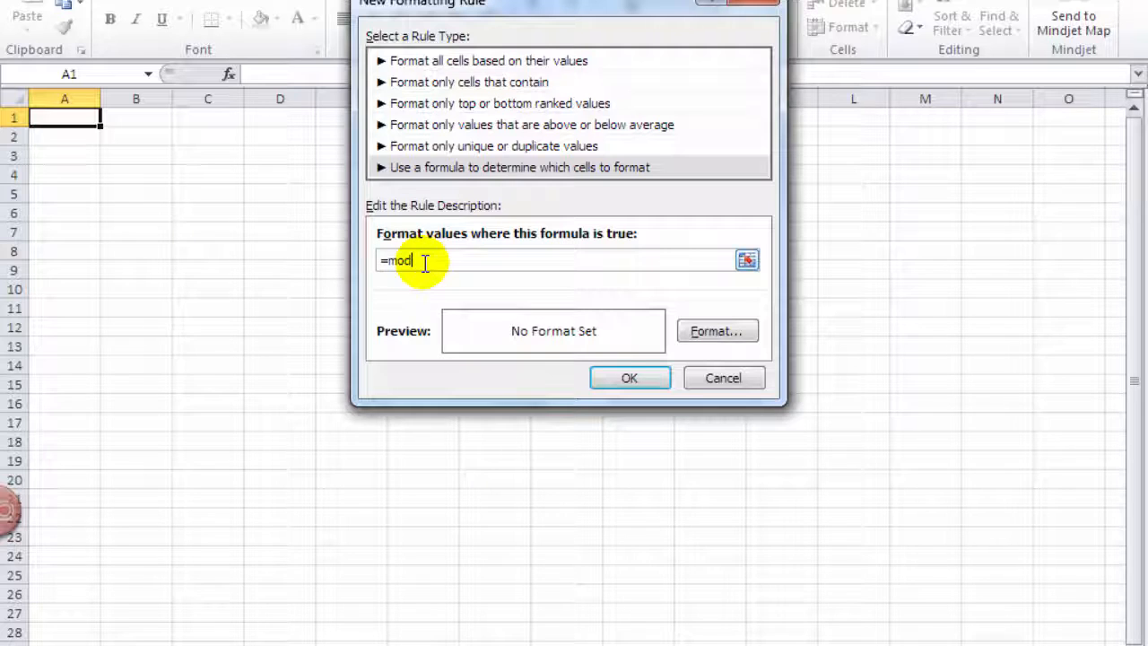
type("(")
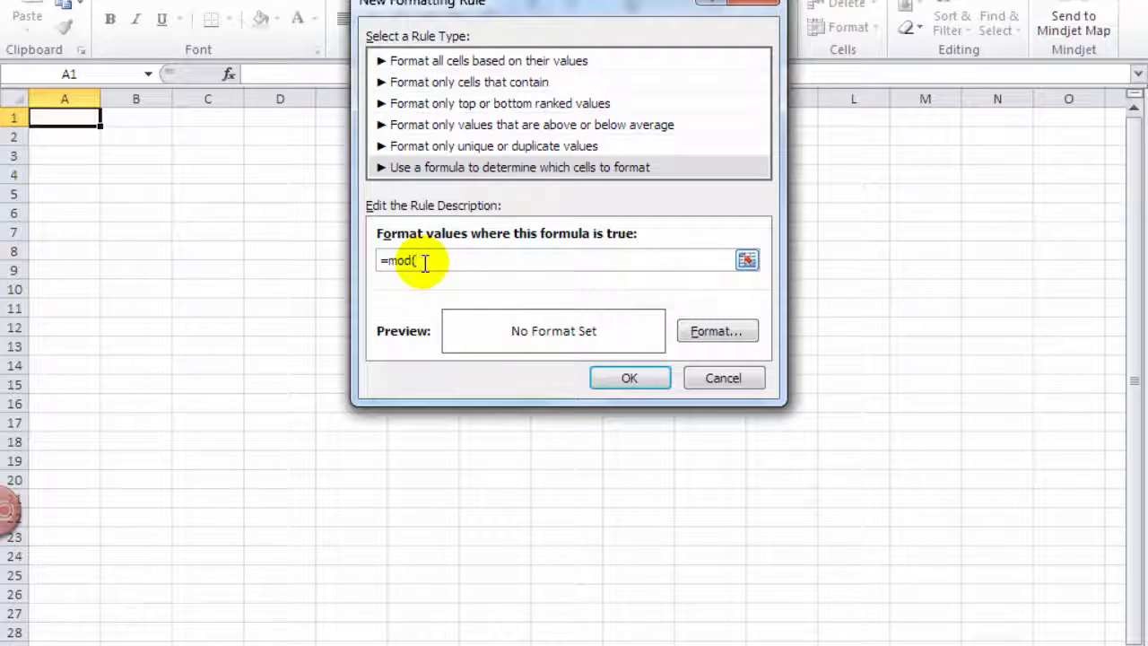
type("row()")
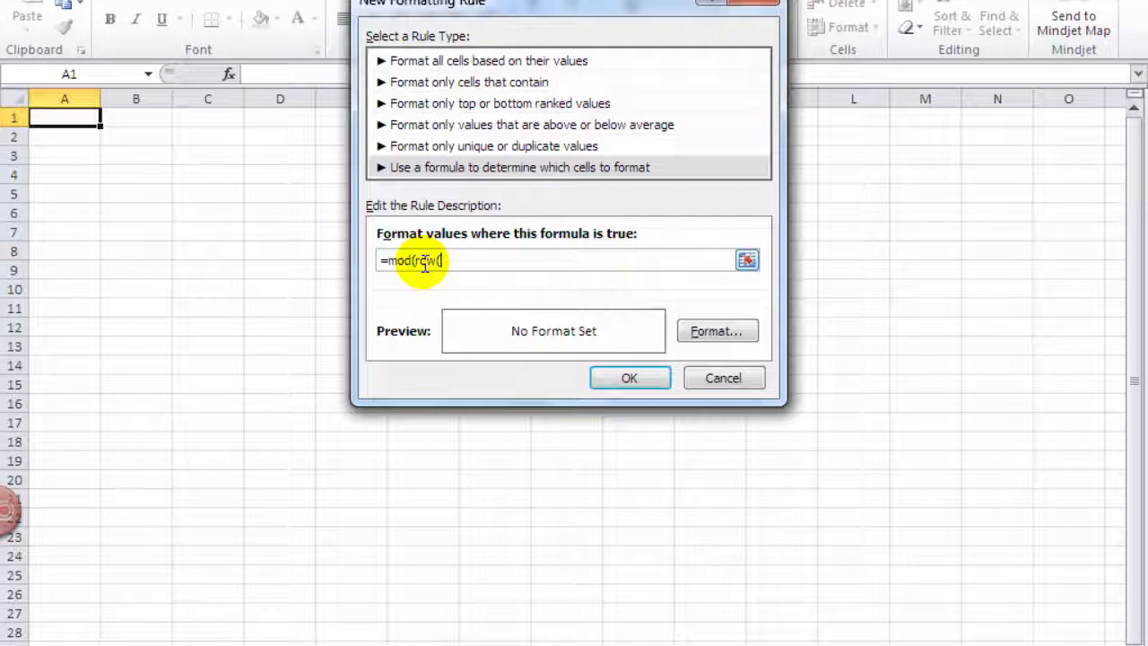
type(",2")
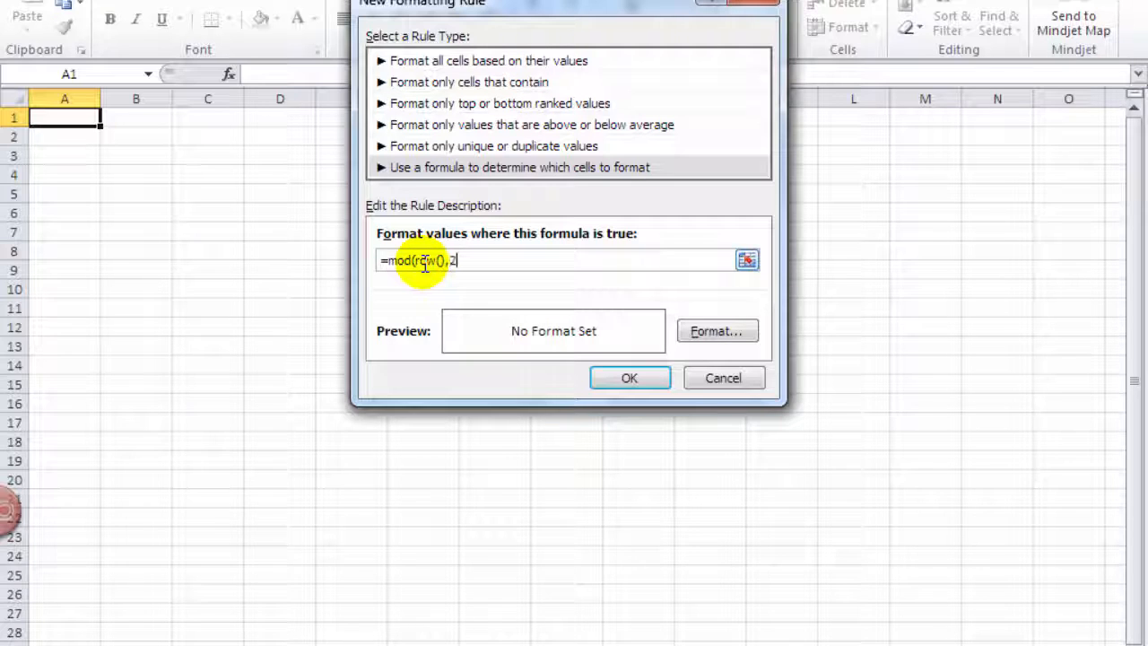
type(")")
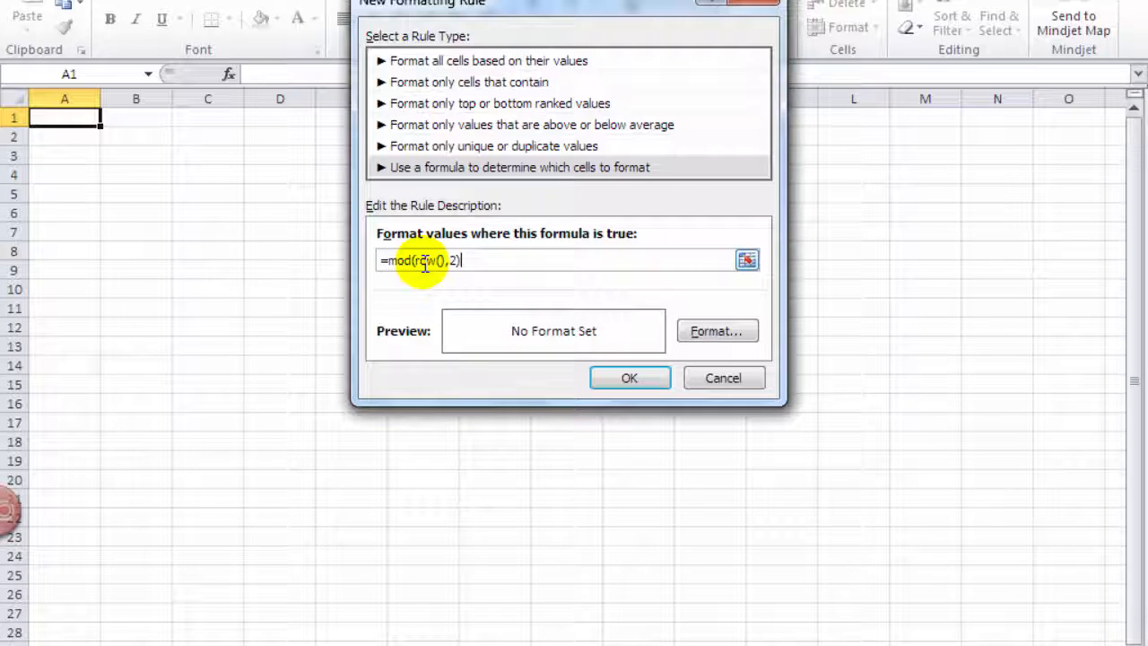
type("=0")
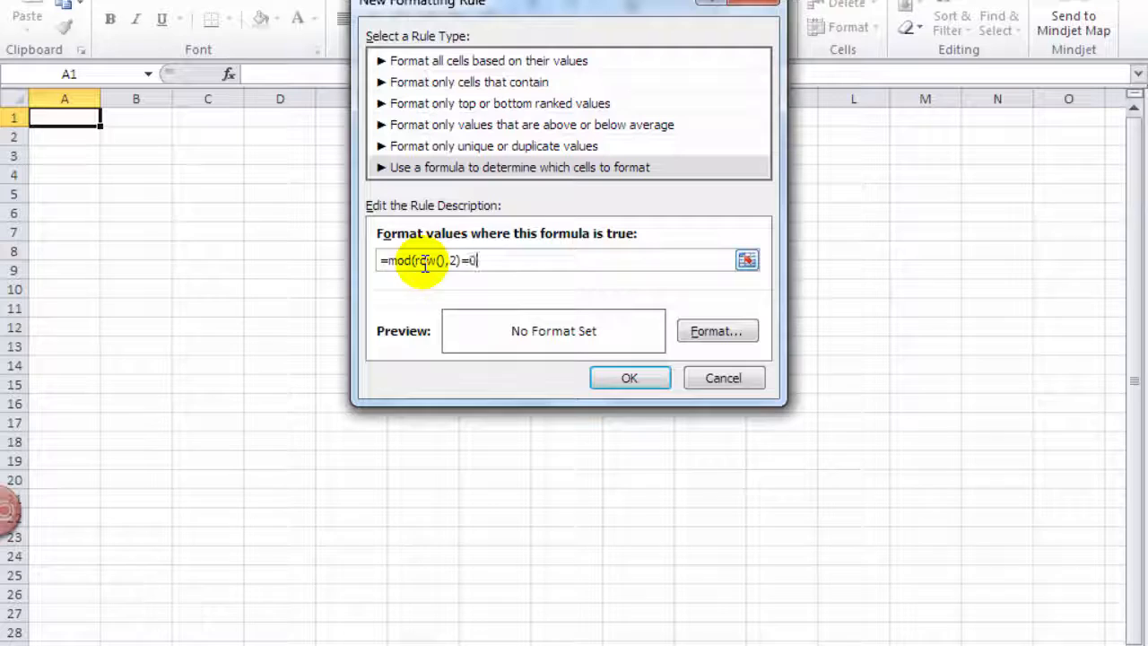
mouse_move(517, 305)
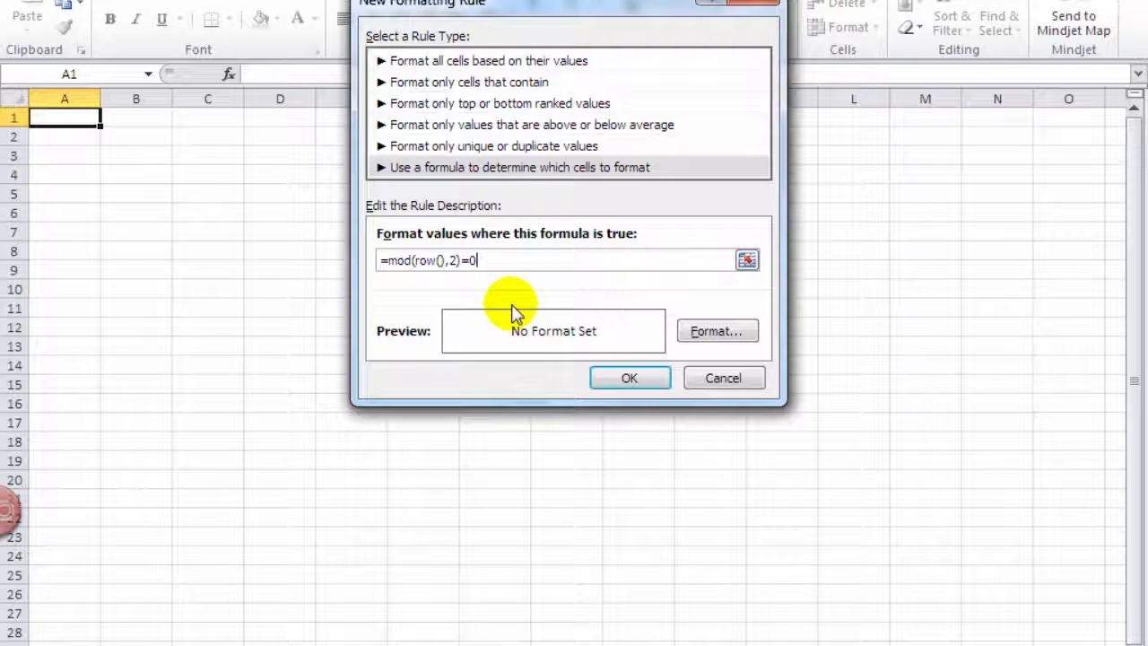
mouse_move(703, 362)
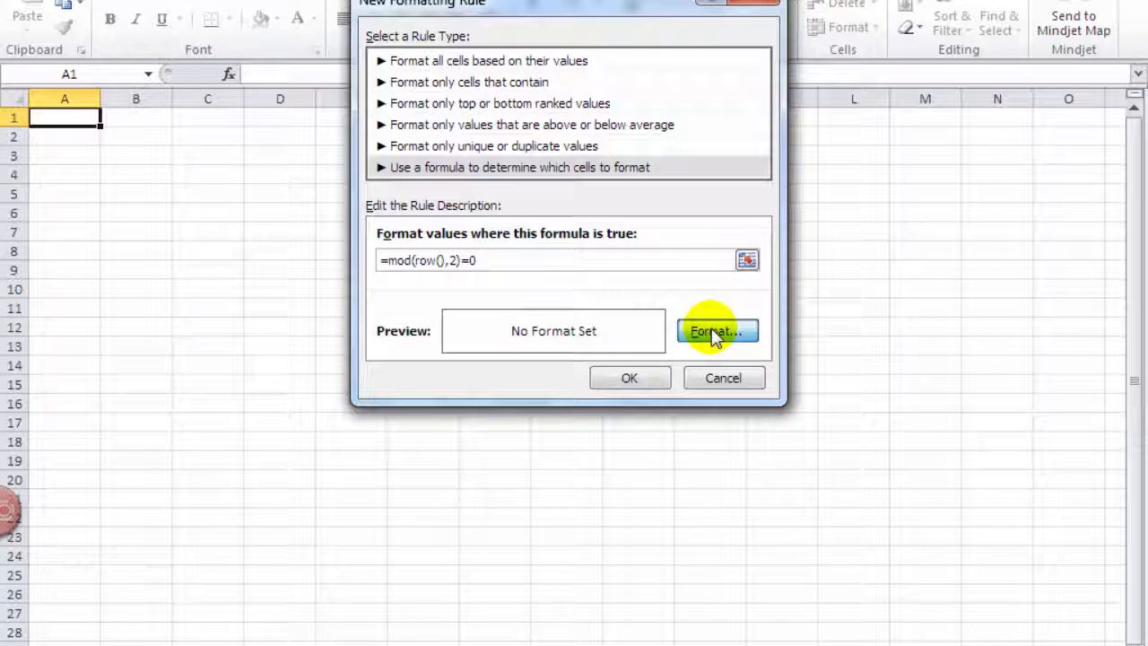
- Set the rule's format to a light blue fill and save the new rule
left_click(716, 330)
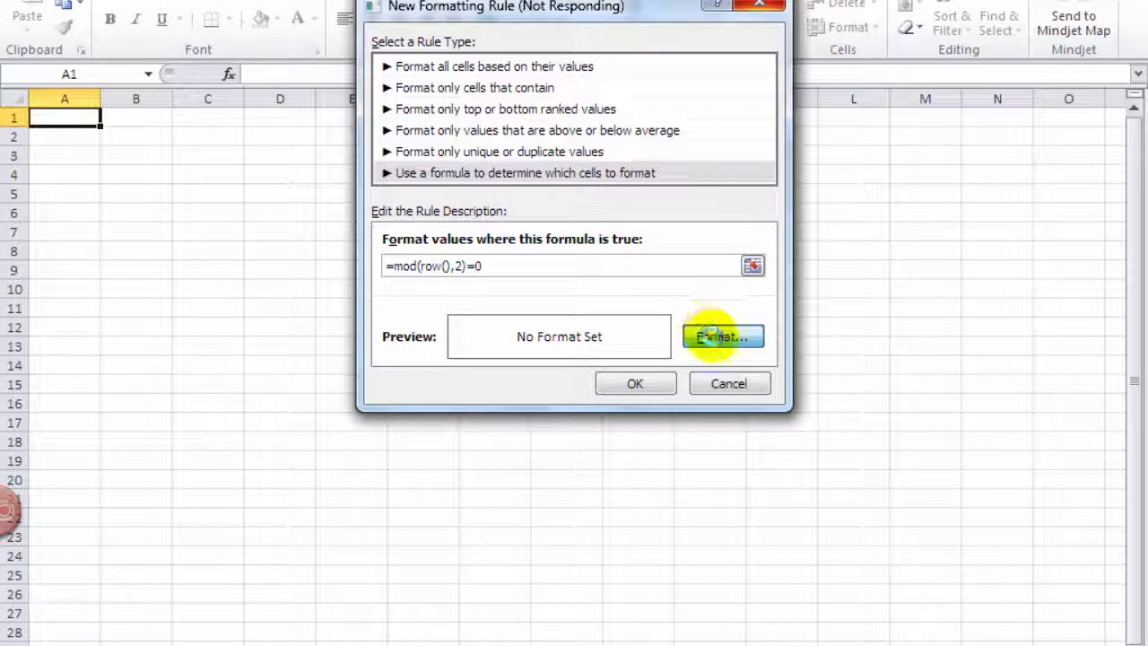
left_click(721, 335)
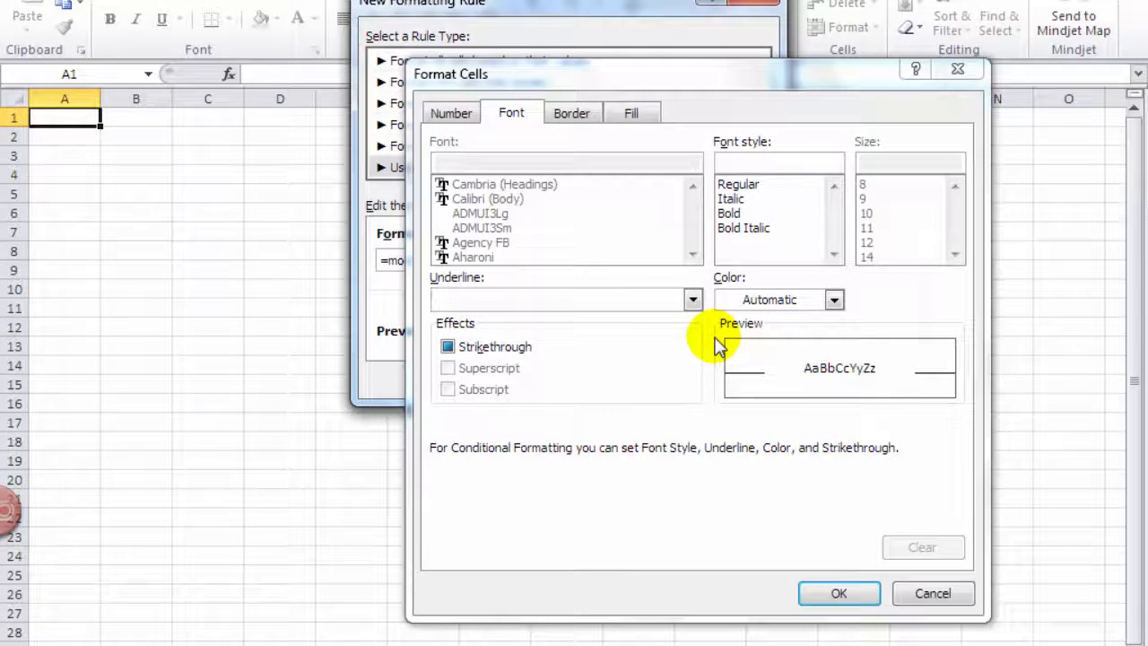
left_click(632, 111)
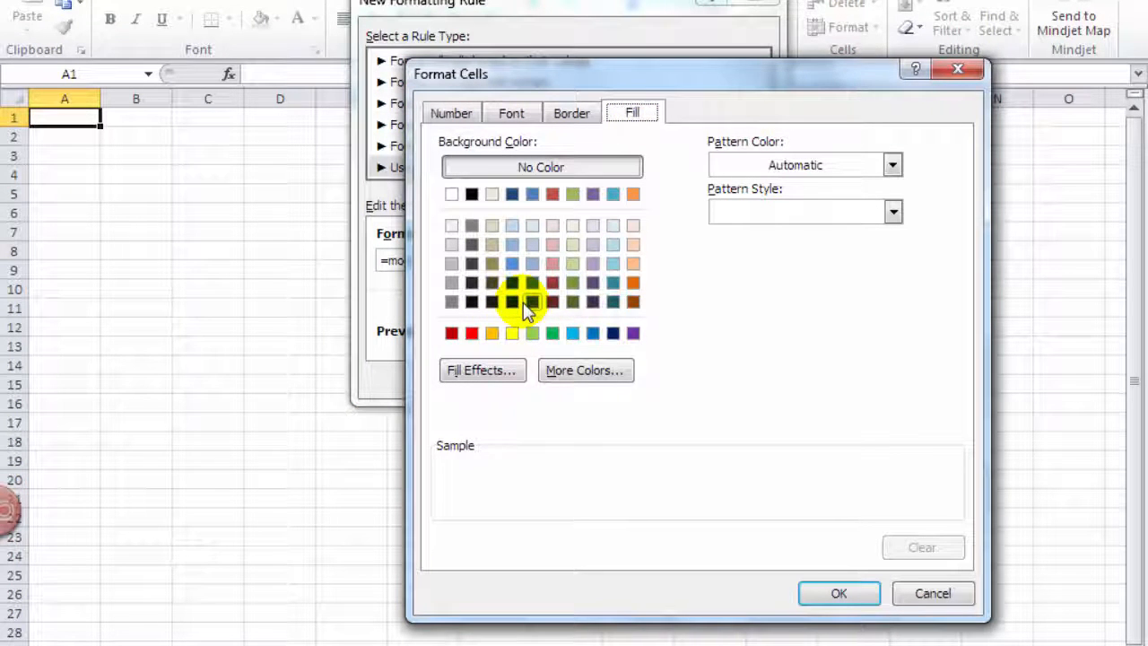
mouse_move(452, 283)
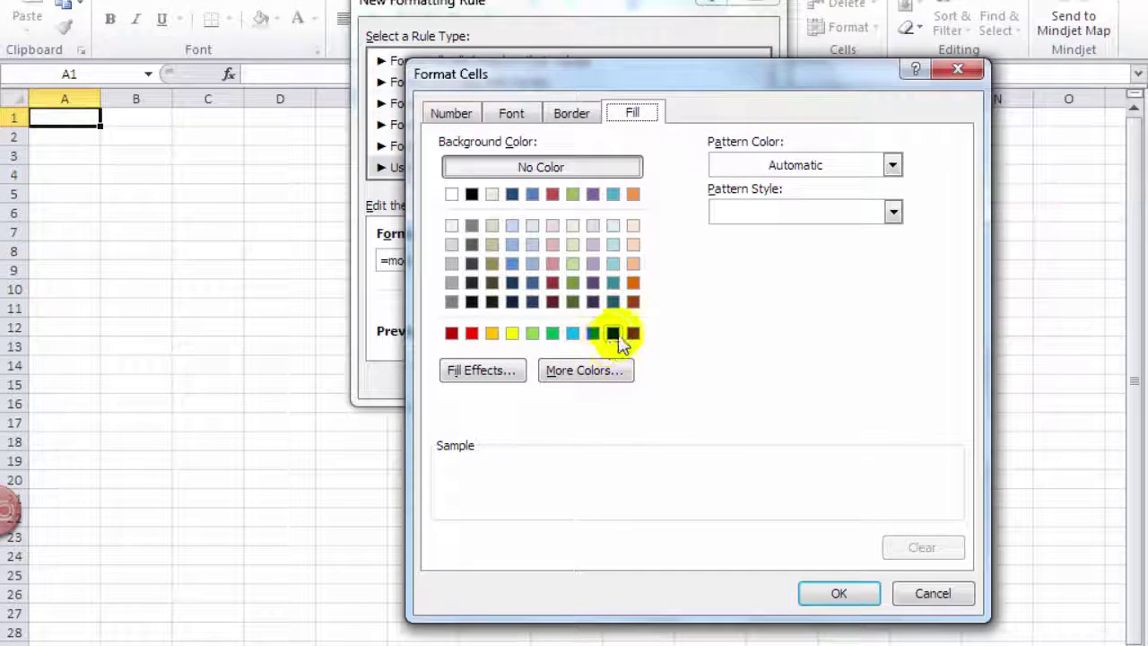
mouse_move(614, 264)
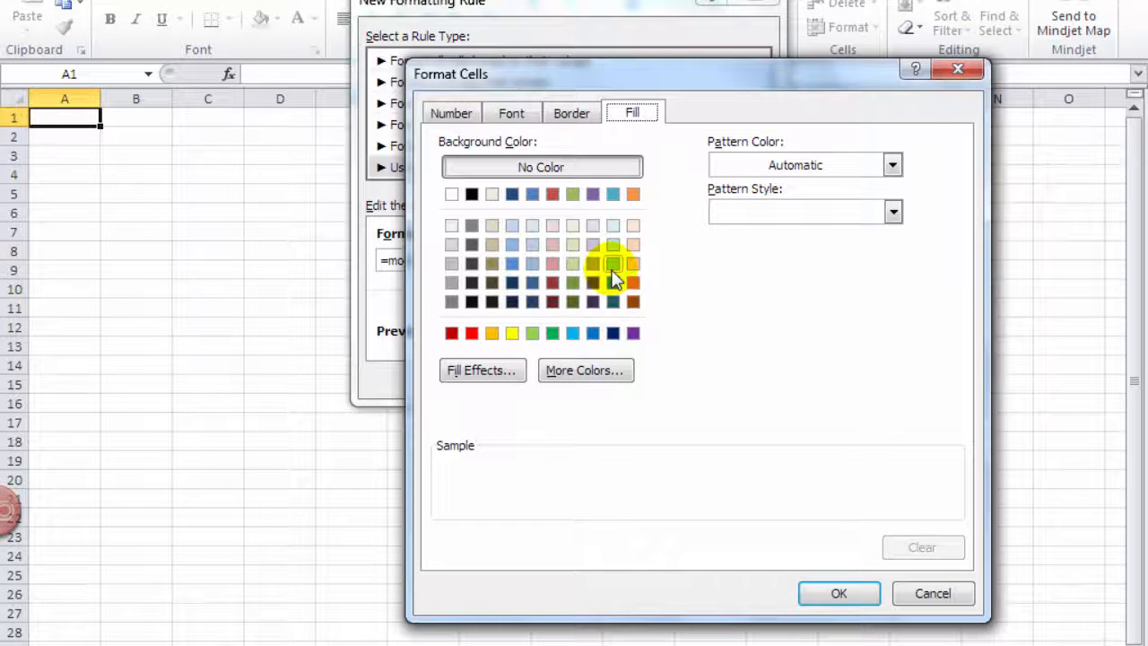
left_click(614, 262)
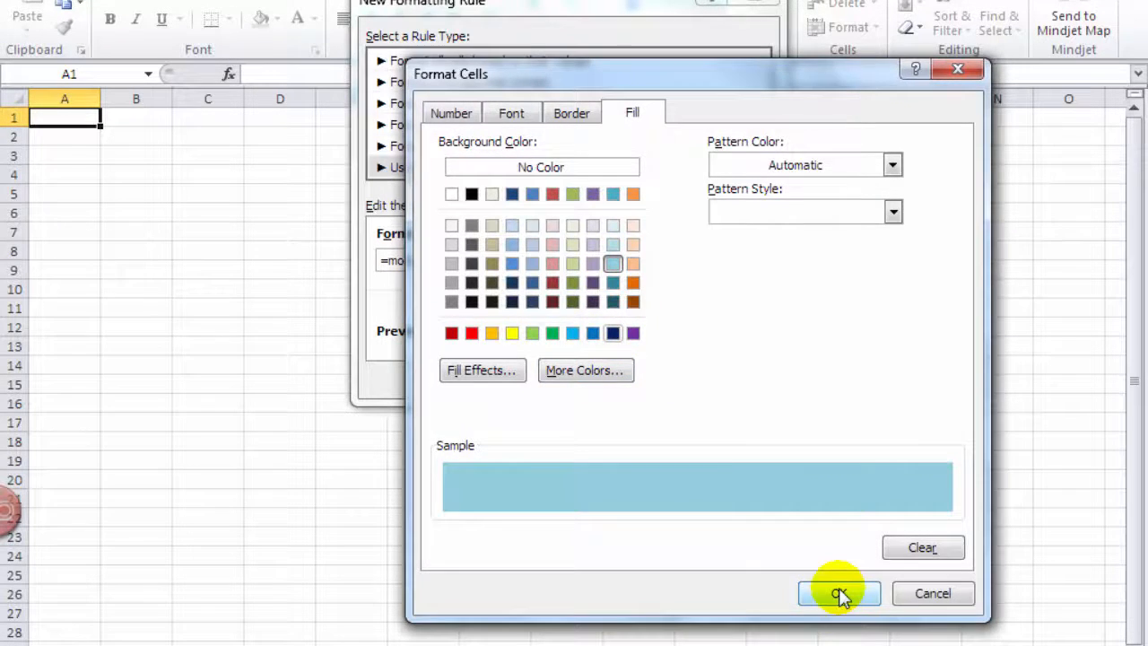
left_click(840, 591)
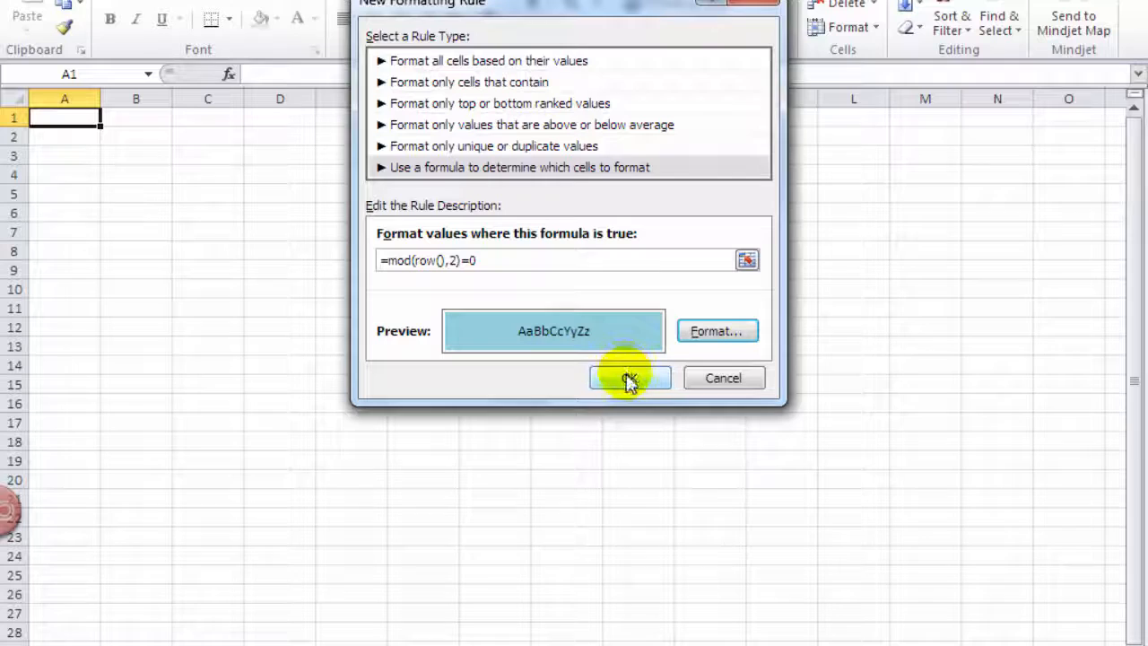
- Select the cell range A1 through J28 on the worksheet
left_click(628, 376)
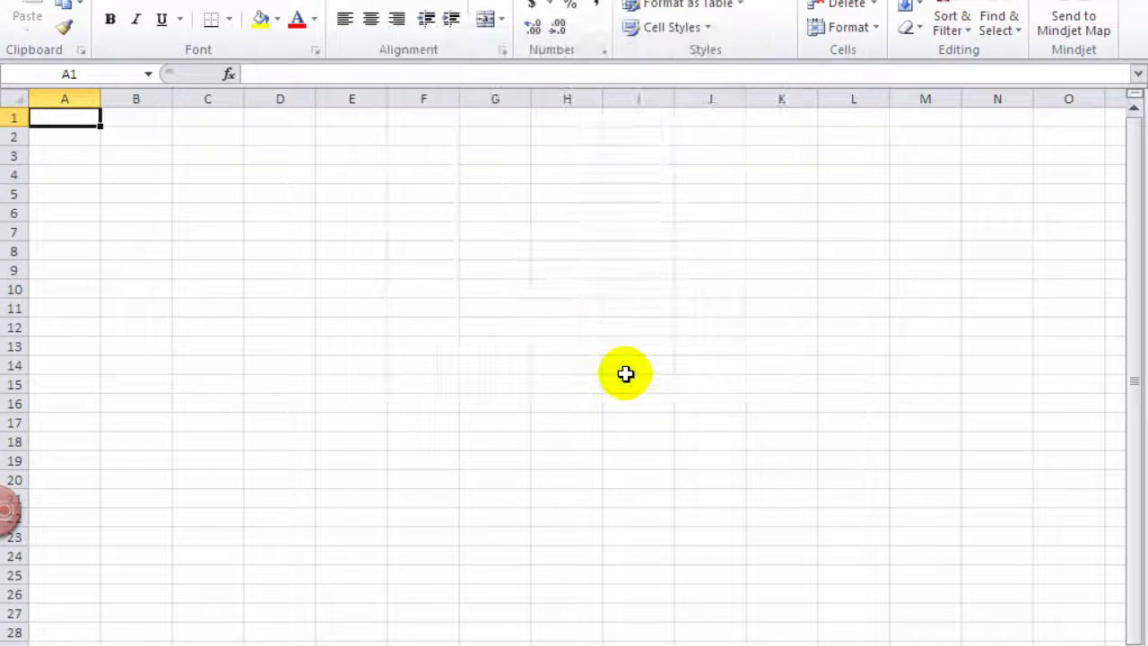
mouse_move(523, 163)
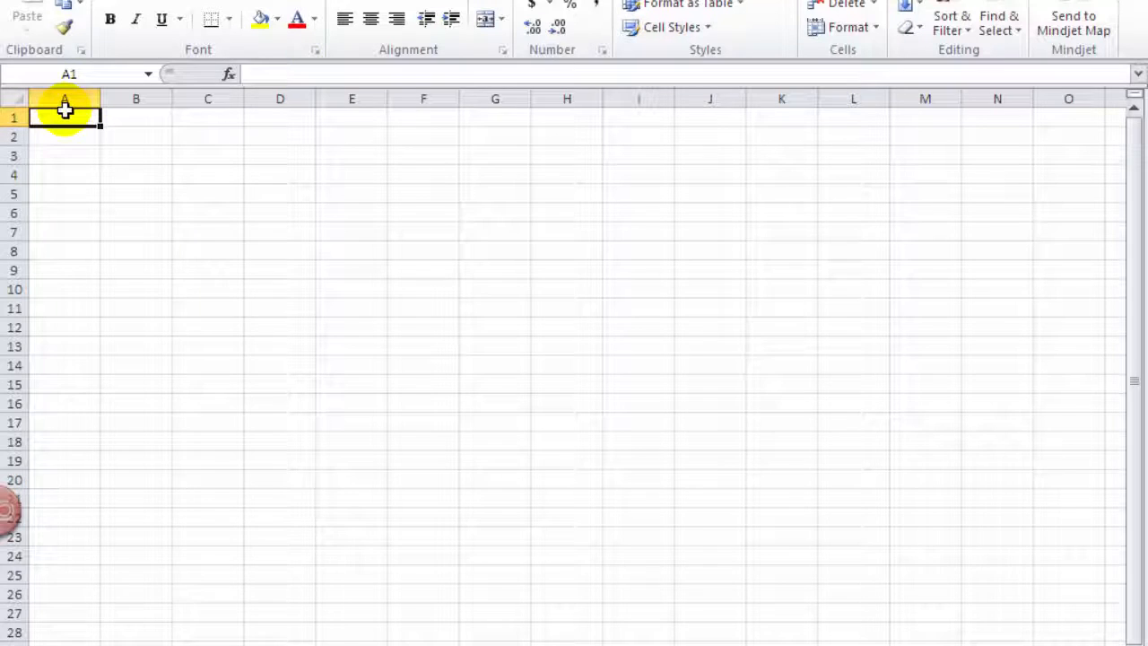
mouse_move(481, 69)
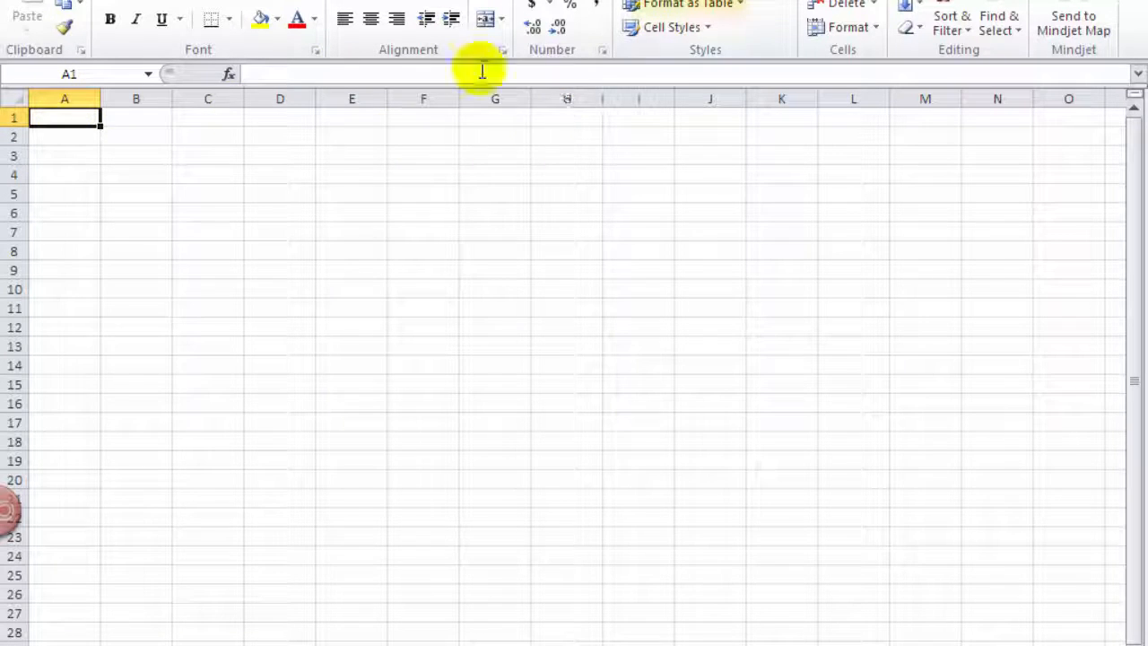
left_click_drag(65, 118, 517, 176)
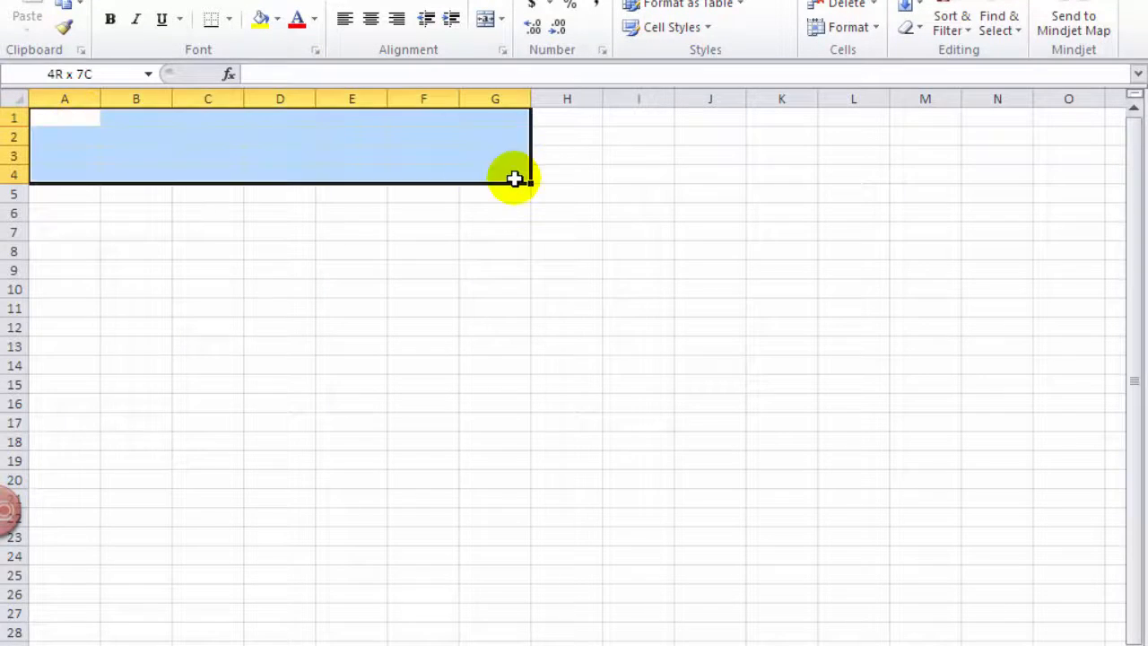
left_click_drag(513, 178, 725, 626)
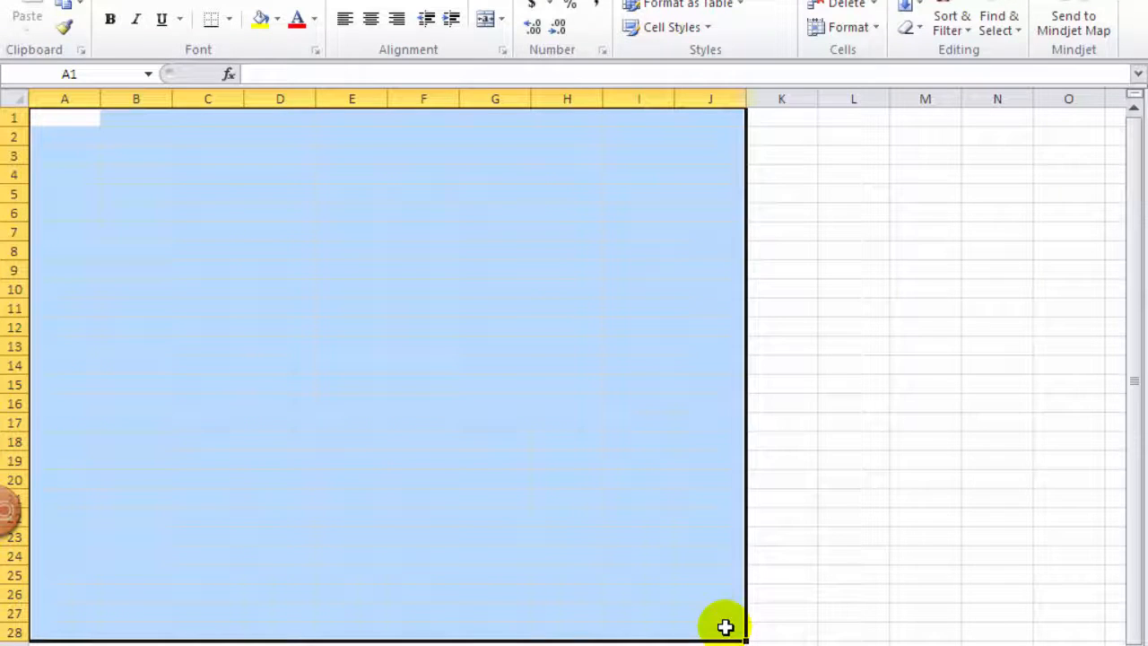
mouse_move(686, 6)
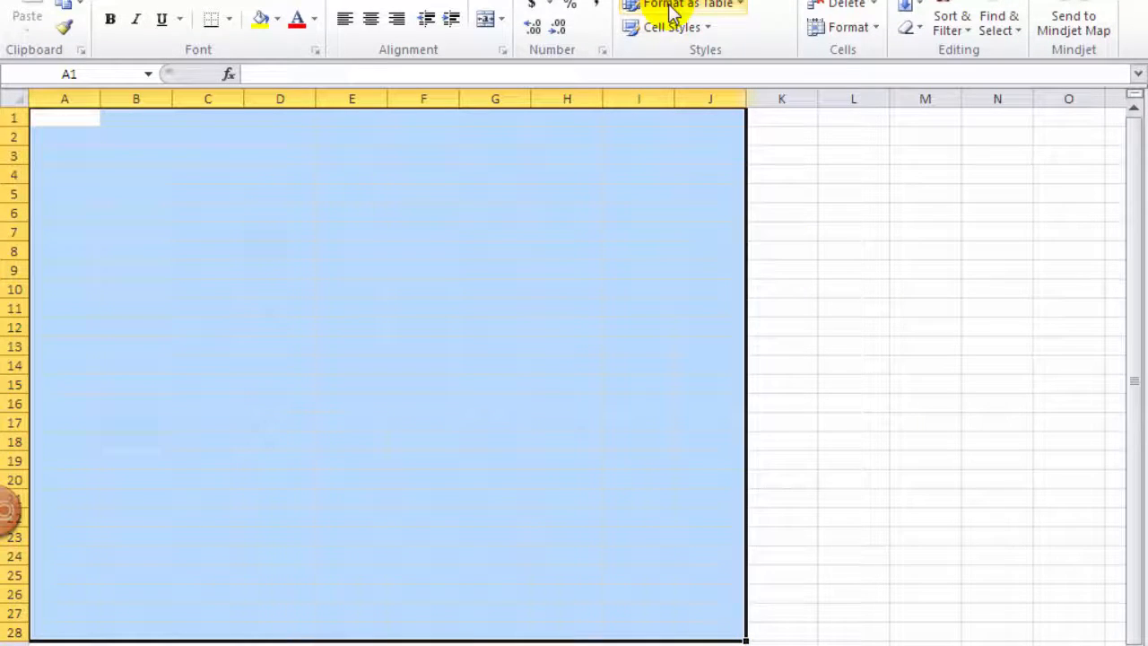
- In Manage Rules, change the rule's Applies to range to =$A$1:$J$28 and apply it
left_click(690, 4)
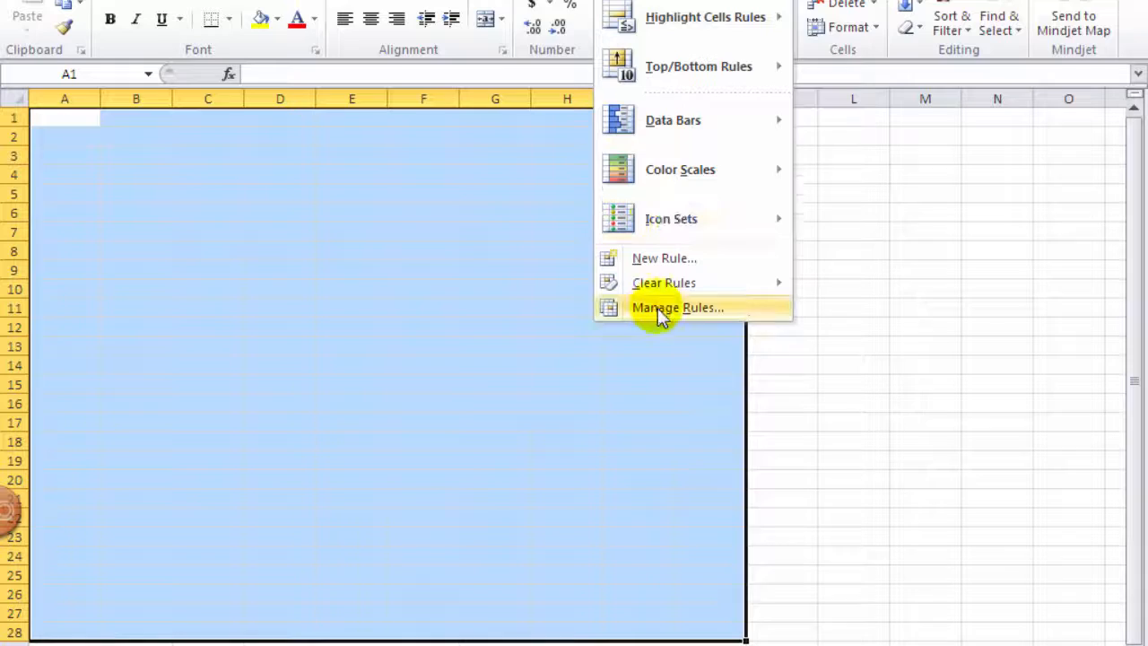
left_click(678, 307)
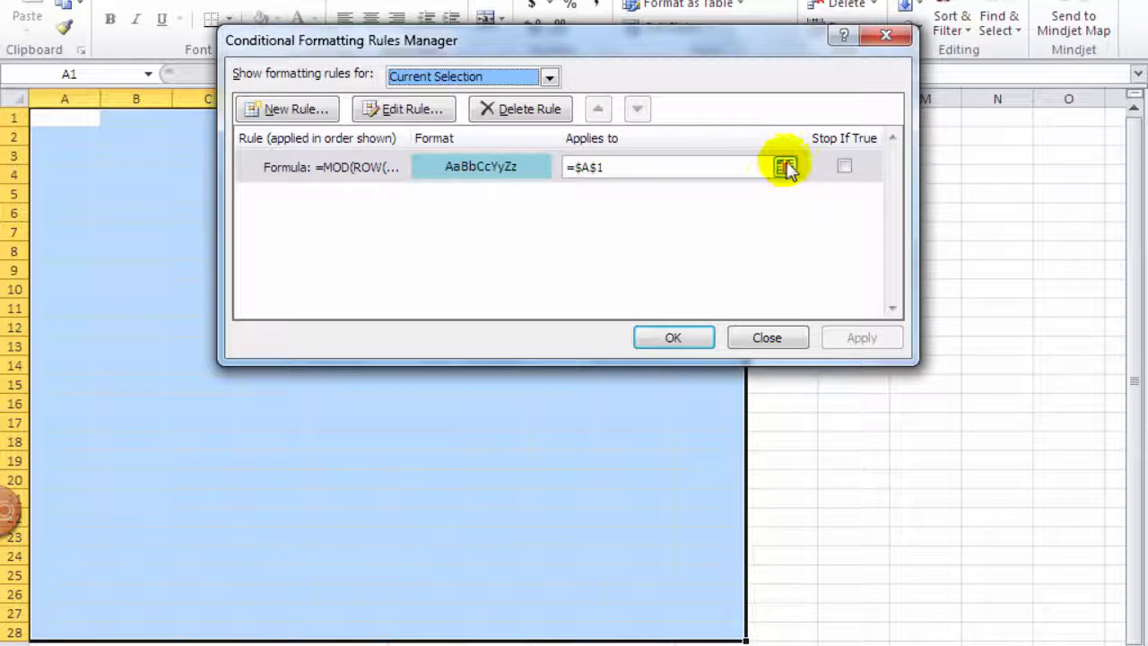
left_click(785, 167)
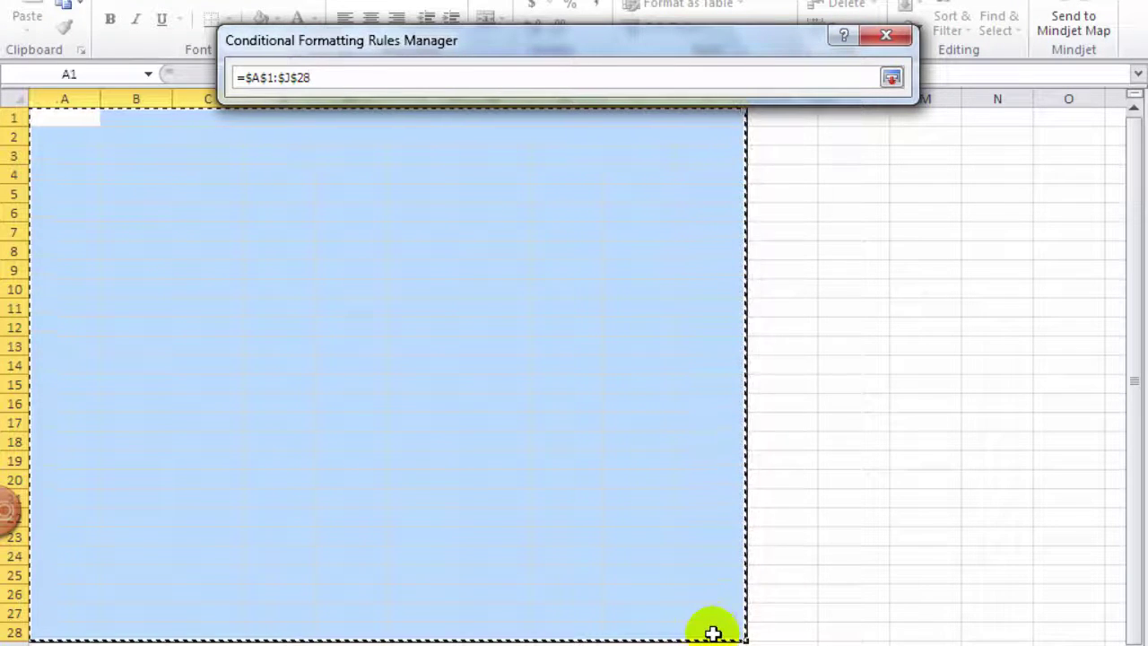
left_click(892, 77)
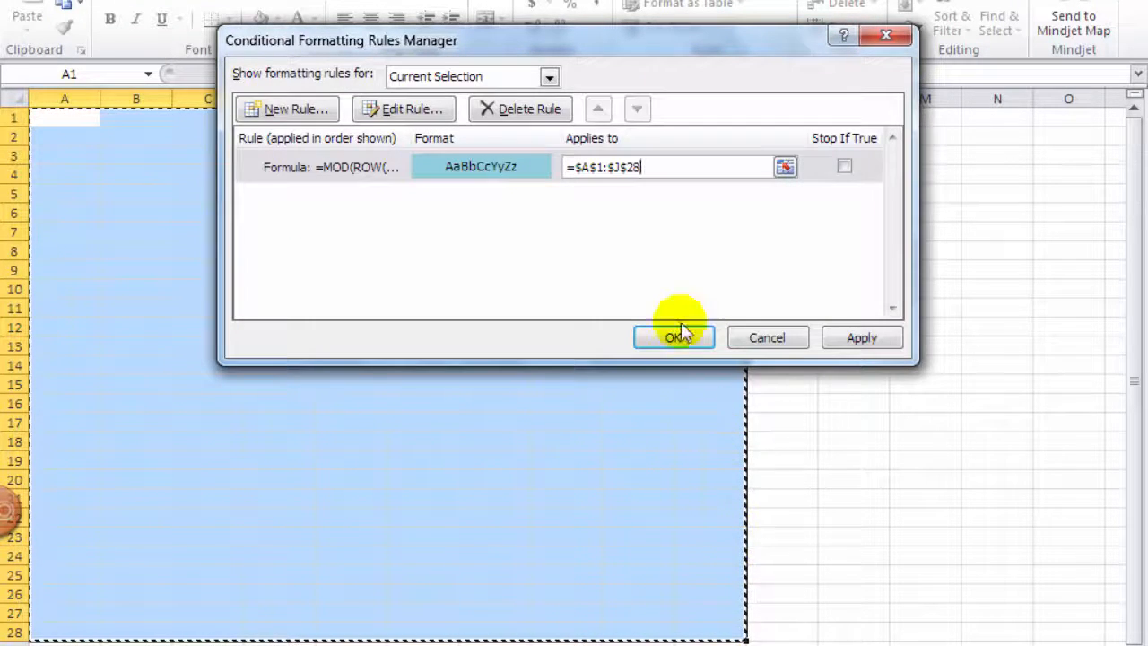
left_click(675, 337)
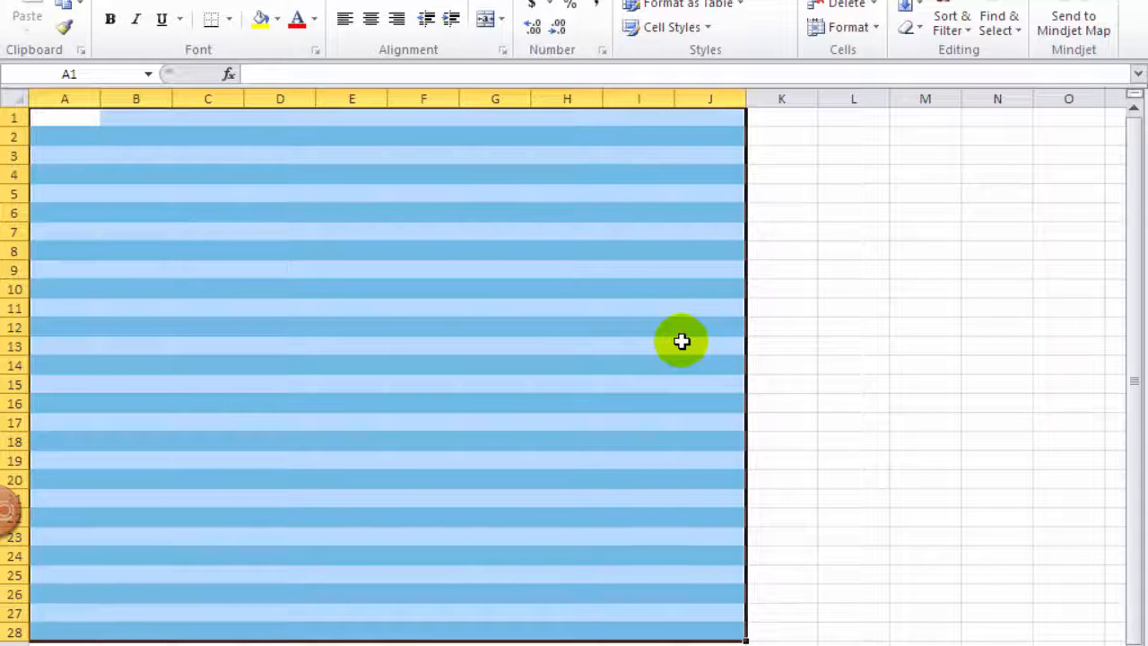
- Deselect to reveal the striped rows, then enter hi in cell B2
left_click(854, 309)
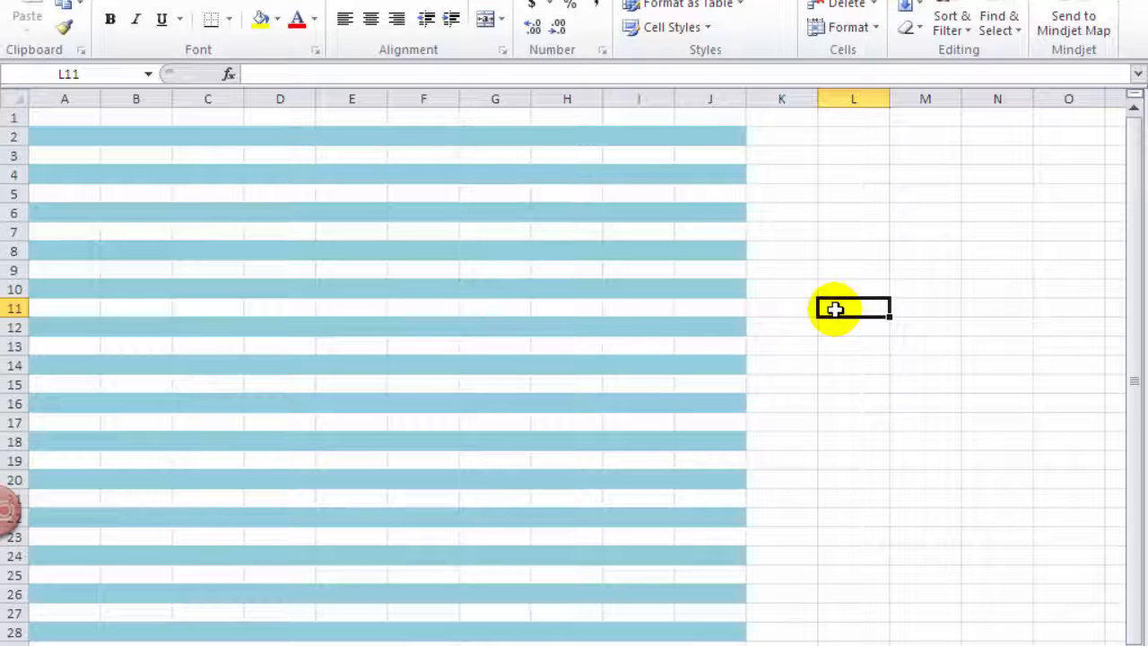
left_click(136, 137)
type("hi")
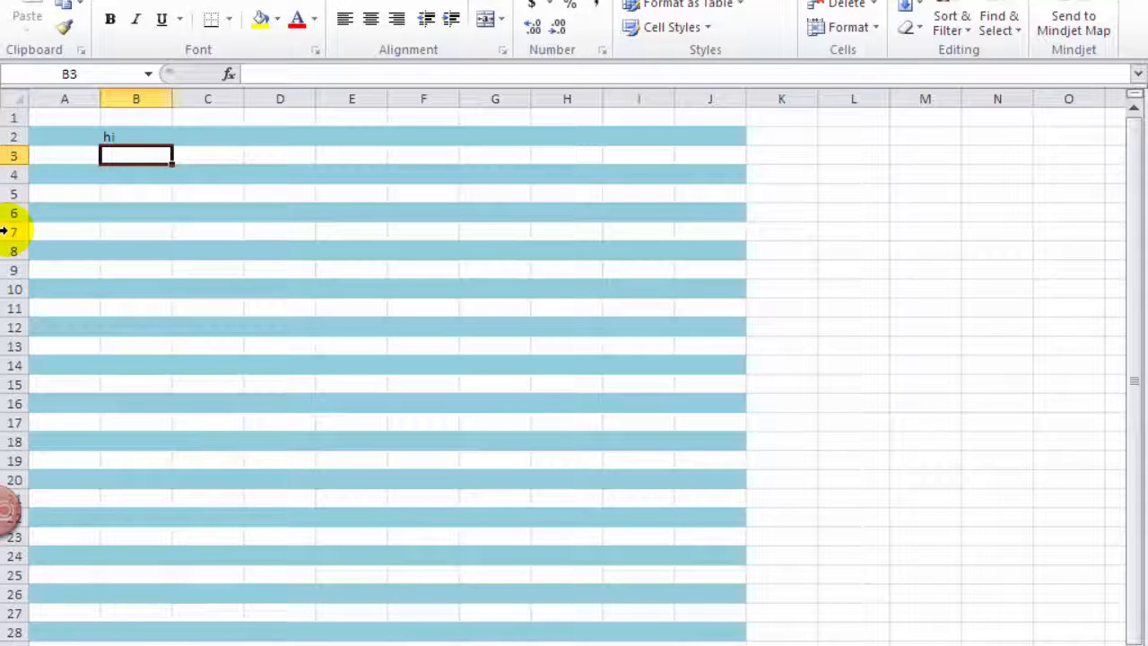
- Insert a blank row at row 7 and deselect to confirm the stripes still alternate
right_click(14, 232)
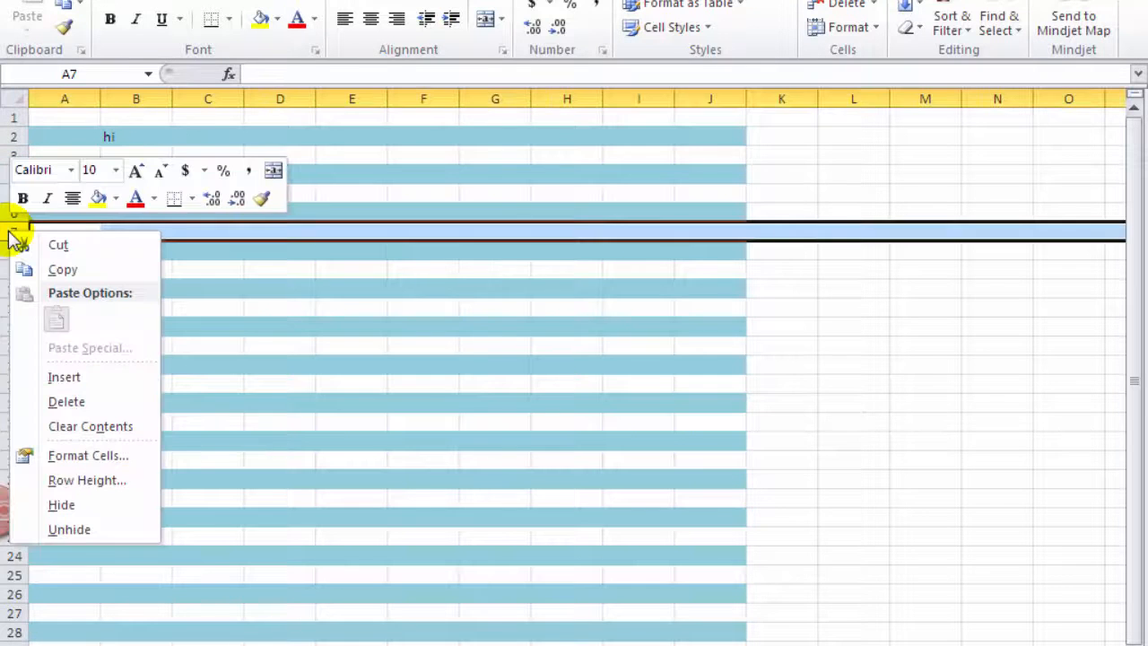
mouse_move(65, 376)
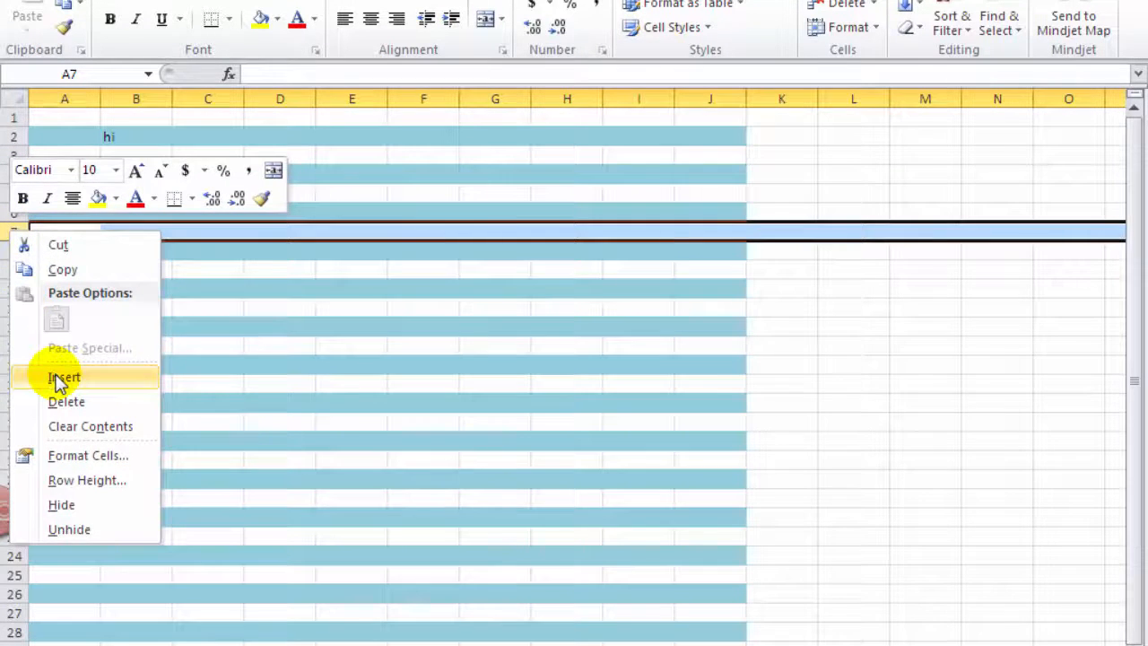
left_click(64, 376)
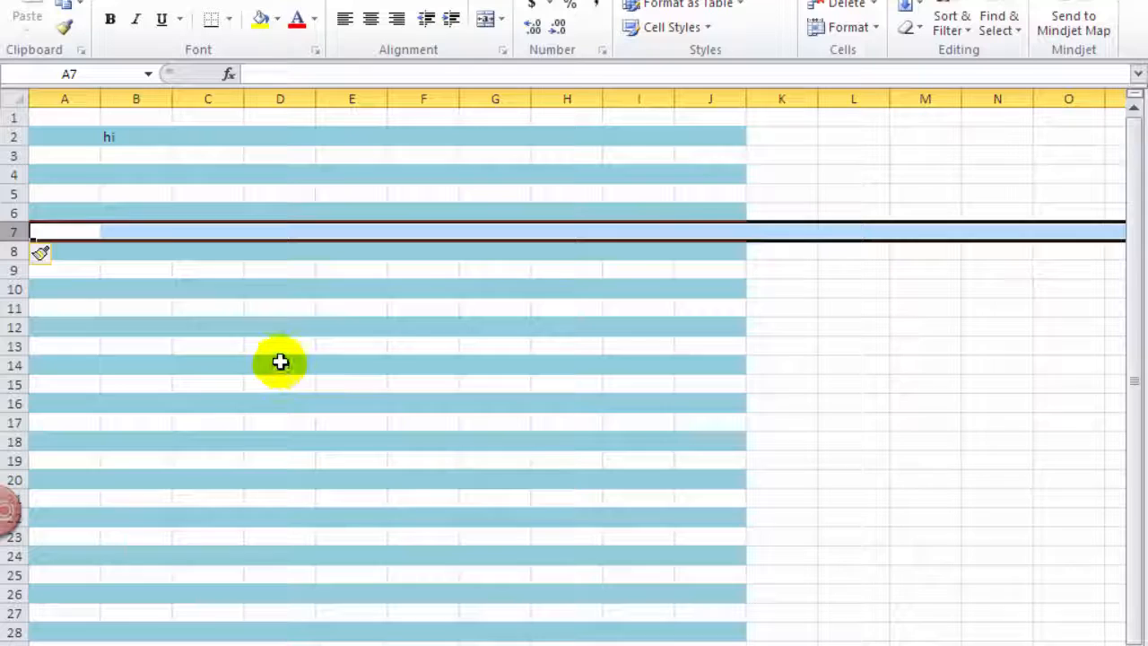
left_click(280, 364)
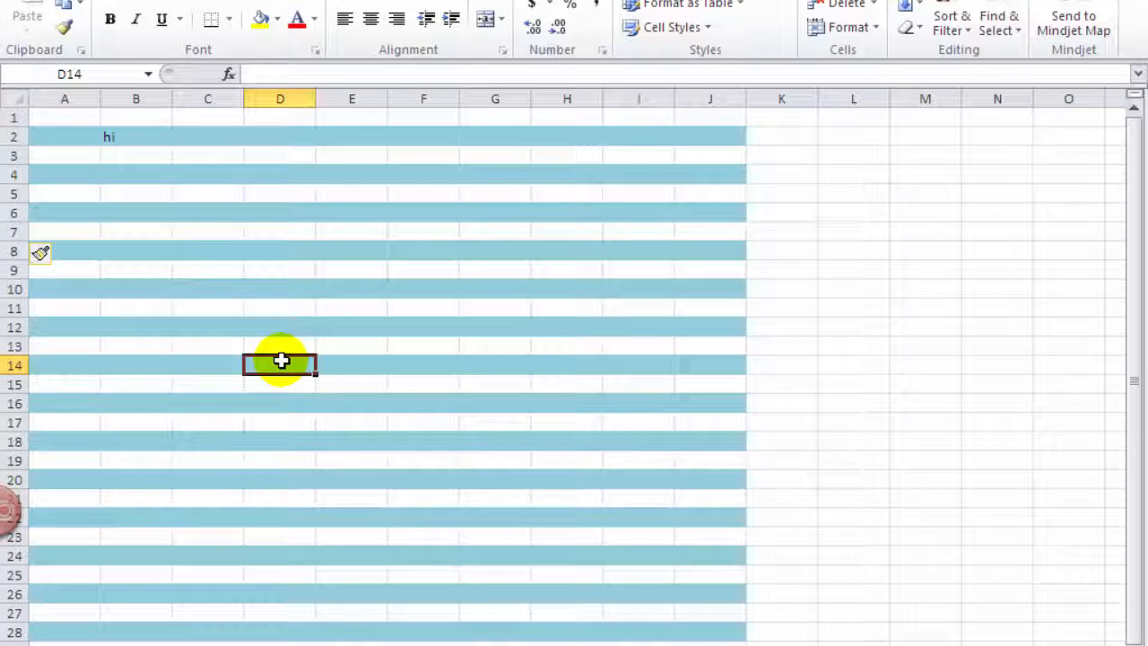